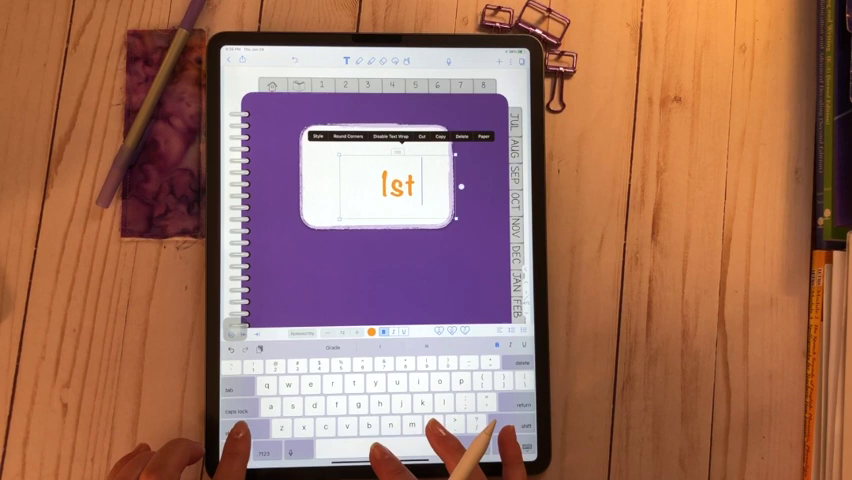
Type 'Grade' after '1st' on the purple notebook cover.
text(Grade)
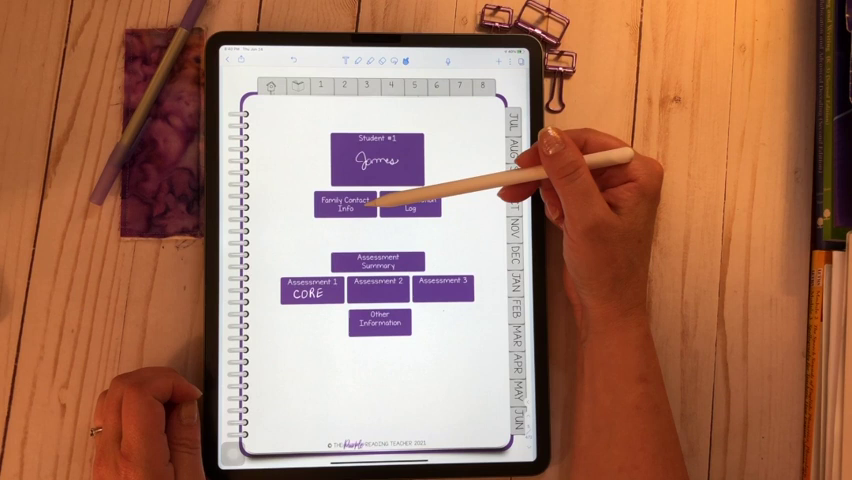
Open student #1's Family Contact Info page to enter the parent's details.
click(338, 199)
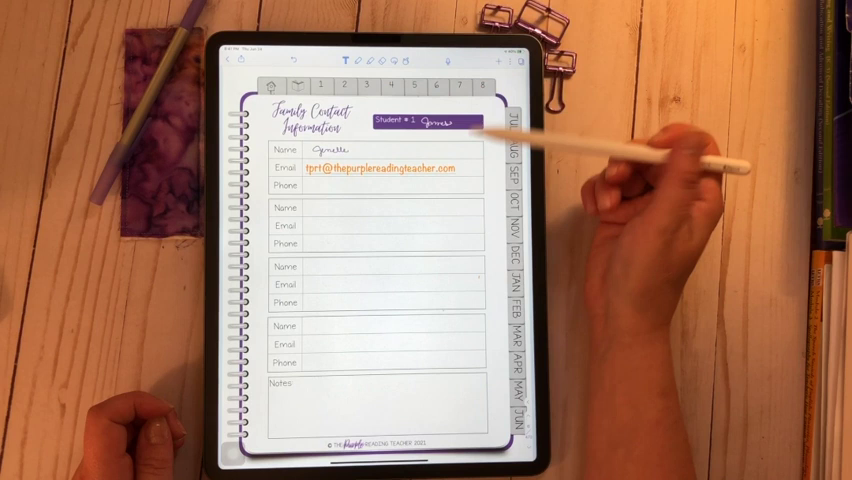
click(369, 167)
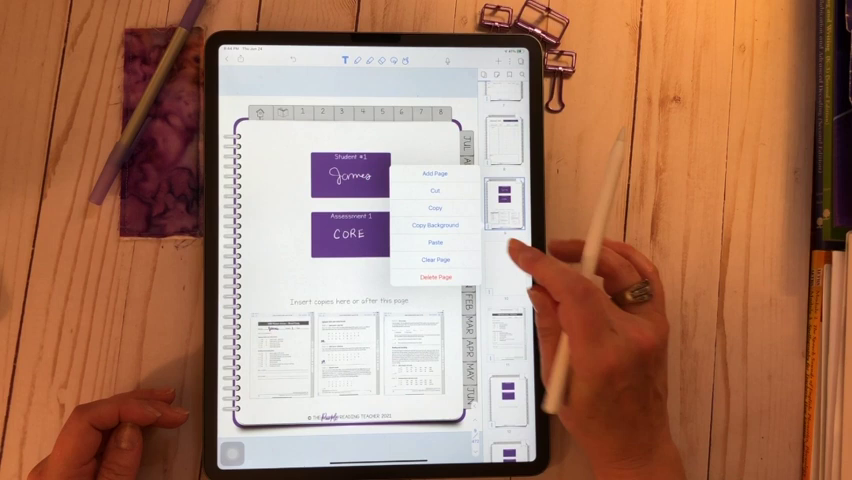
Insert an assessment page copy after the Student #1 CORE divider page.
click(443, 258)
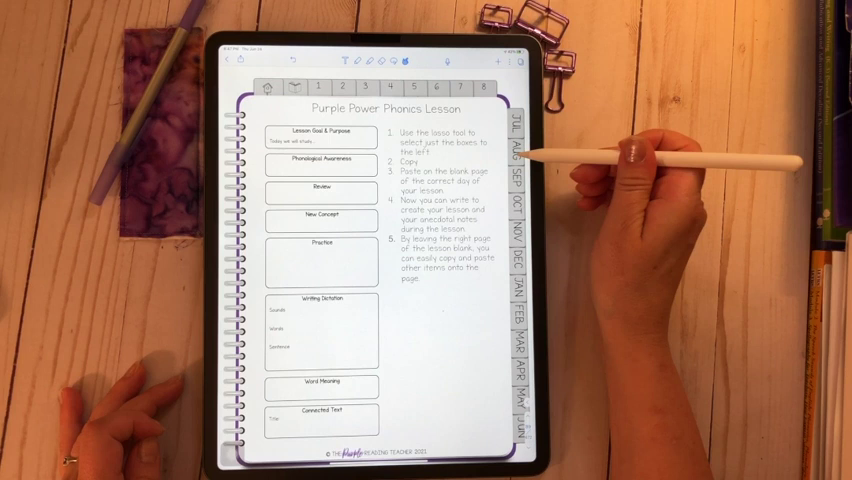
Jump to the August 2021 calendar via the AUG tab.
click(520, 155)
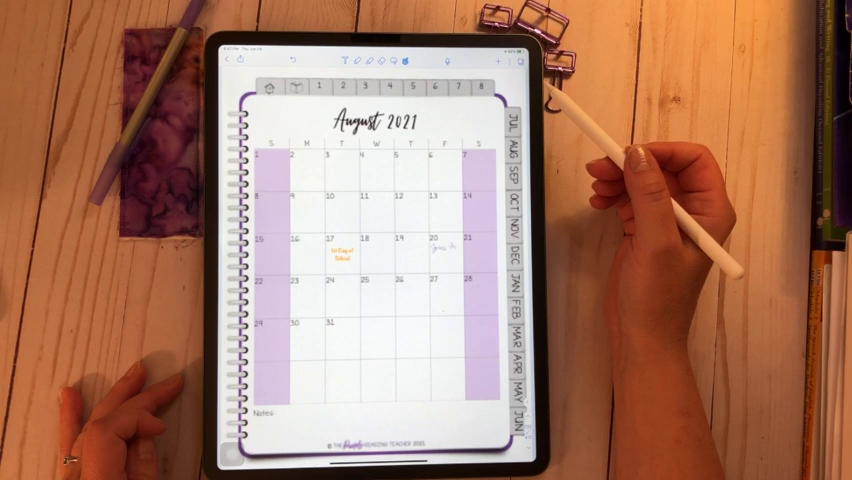